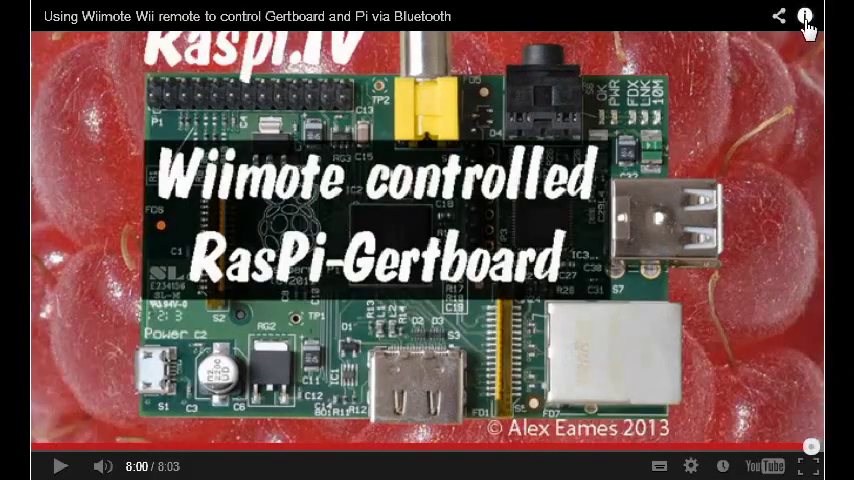
- Show the video's info panel with the RasPiTV channel, subscriber count, views and description
click(804, 16)
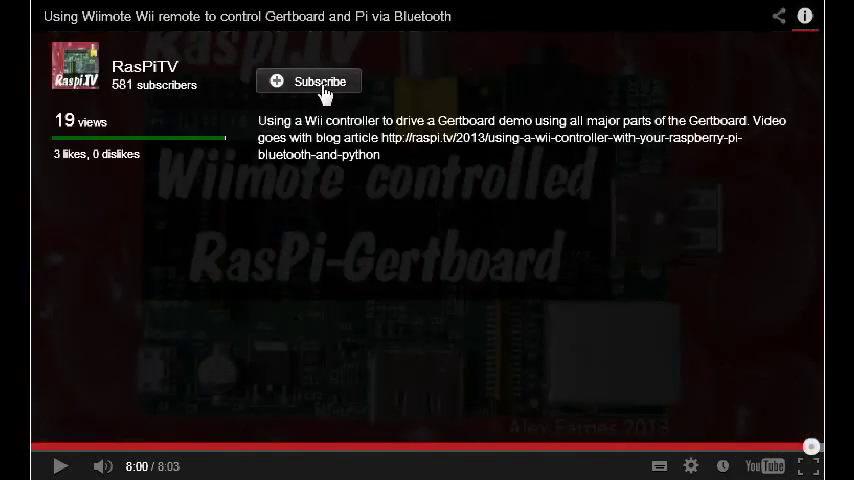
mouse_move(316, 88)
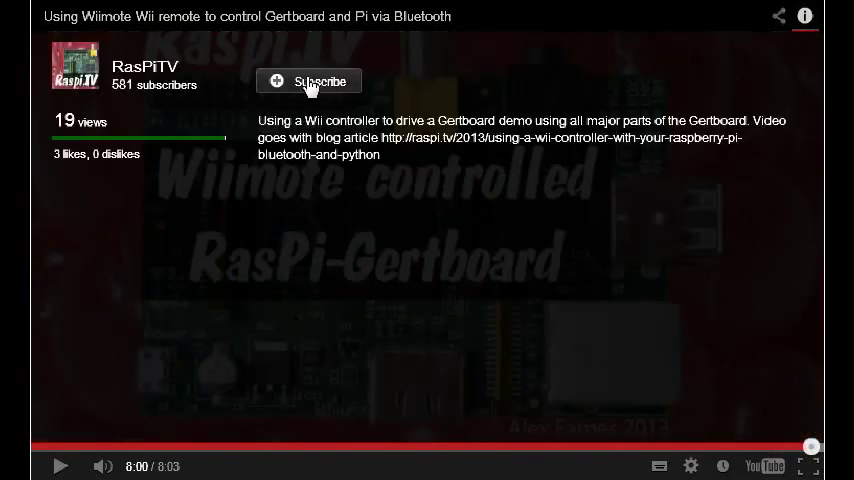